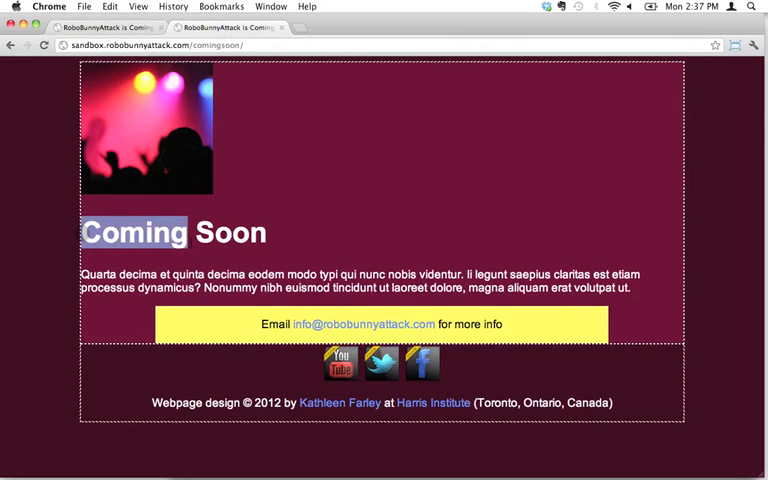
Highlight the 'Coming Soon' heading text on the Chrome page.
drag(188, 232, 282, 232)
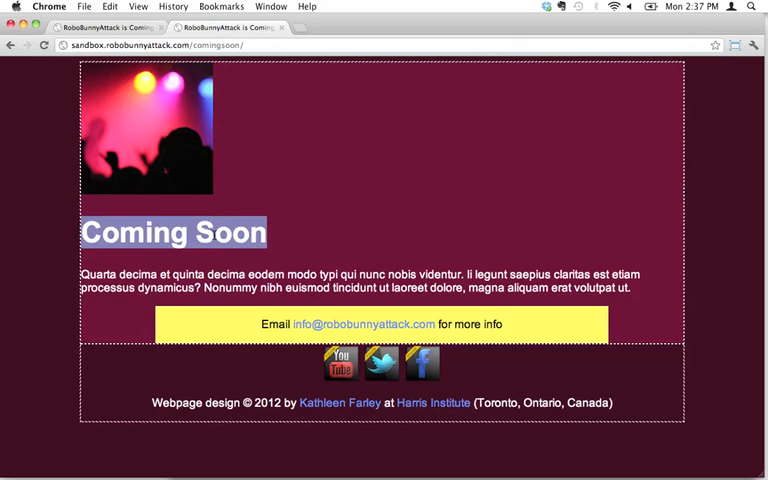
mouse_move(268, 245)
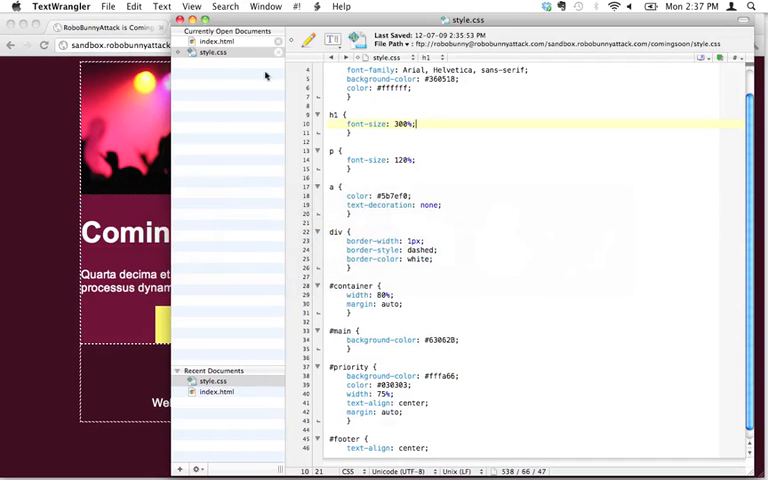
Add 'text-transform' after 'font-size: 300%;' in the h1 rule.
click(217, 41)
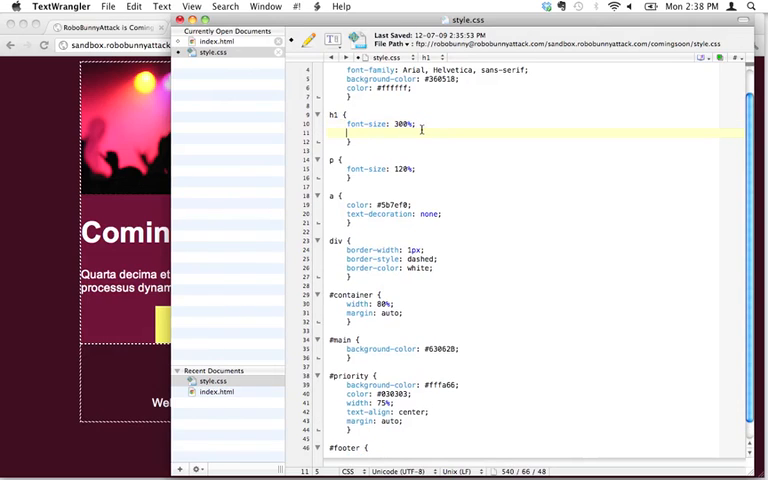
text(text-)
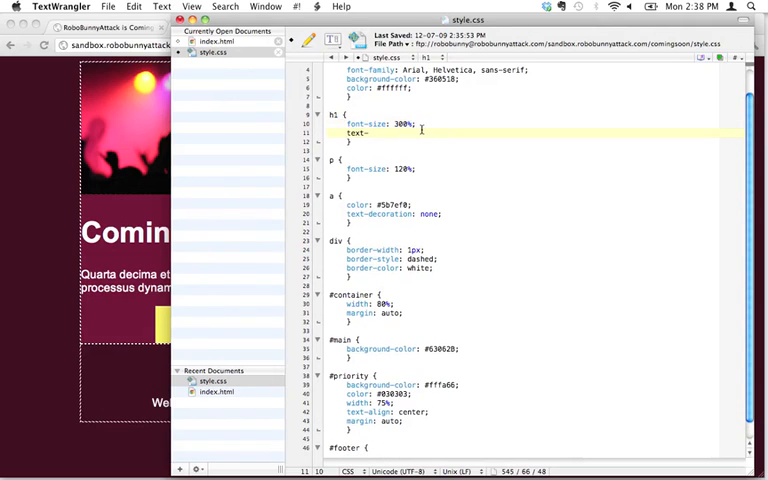
text(transform)
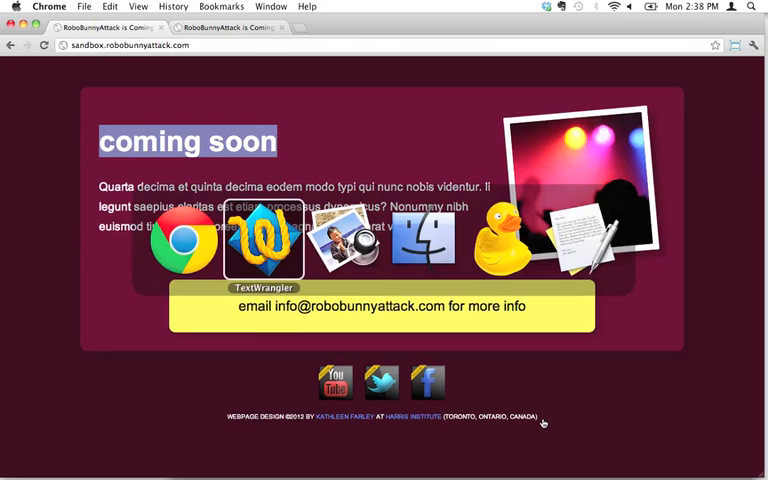
Add 'text-transform: uppercase' below the #footer text-align line.
click(264, 240)
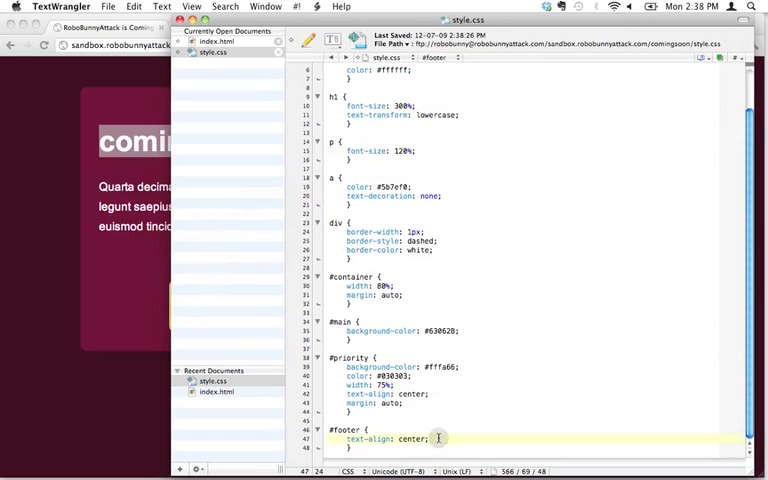
text(text-tran)
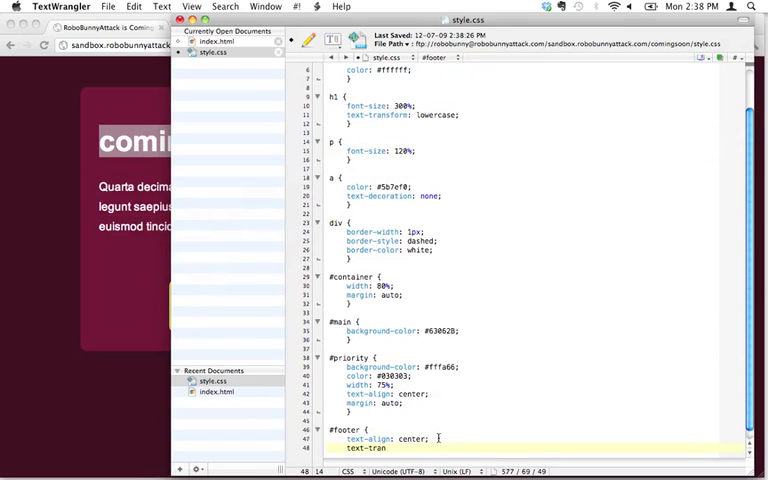
text(sform:)
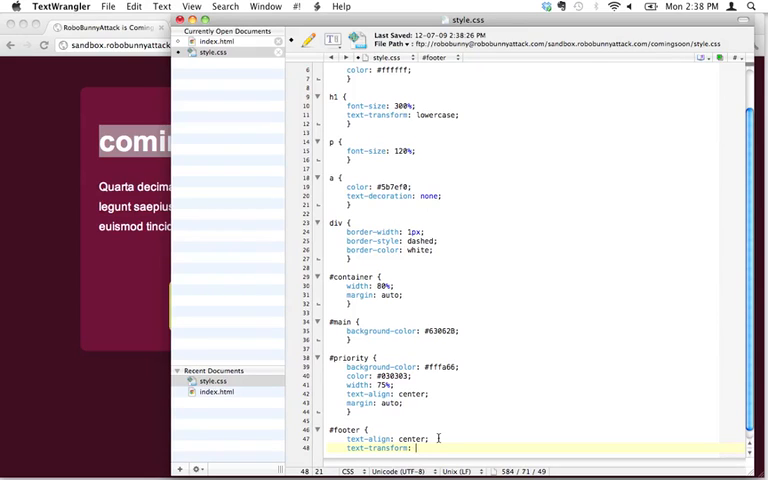
text(uppercase)
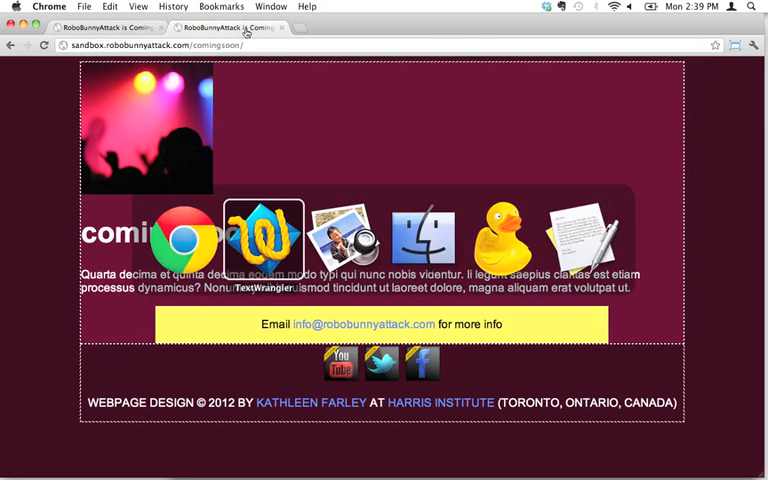
View the comingsoon tab to confirm the footer credits are uppercase.
click(263, 238)
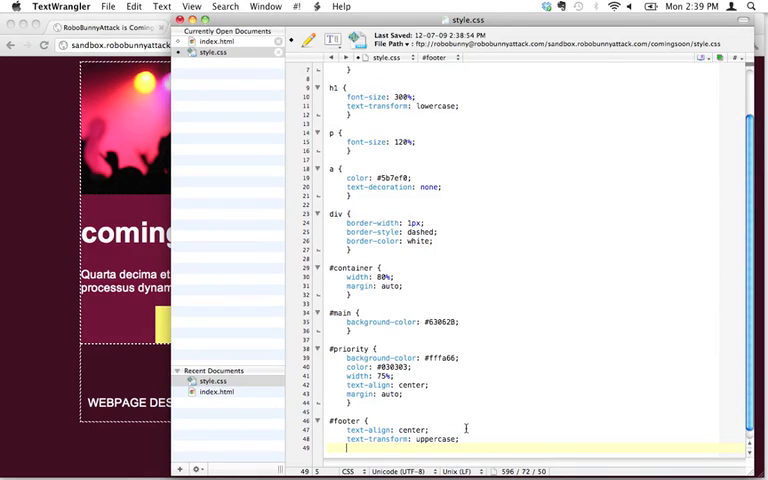
Add 'font-size: 50%;' to the #footer rule.
text(font-size:)
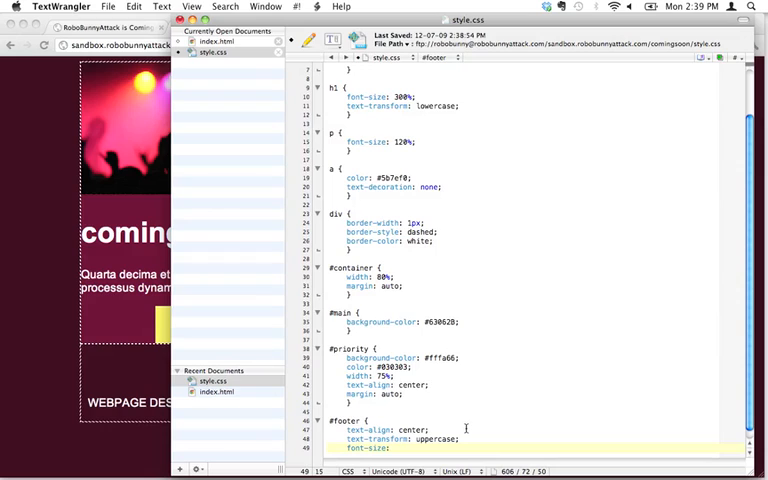
text(50%;)
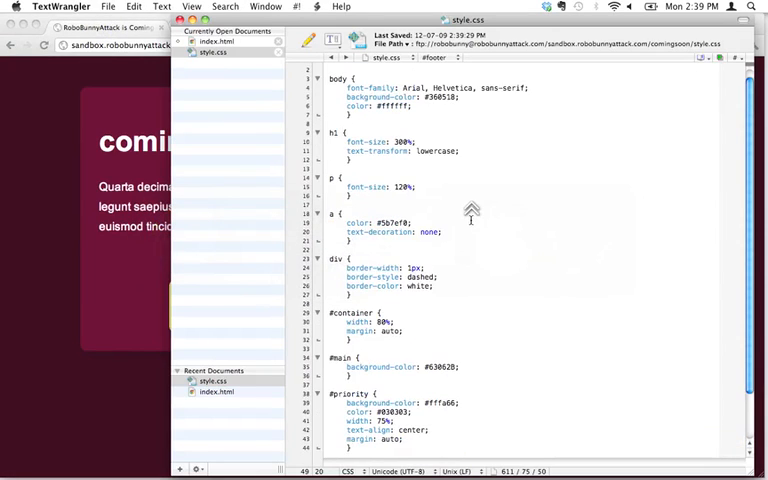
Scroll to the #priority rule and start typing 'text-transform'.
scroll(down, 3)
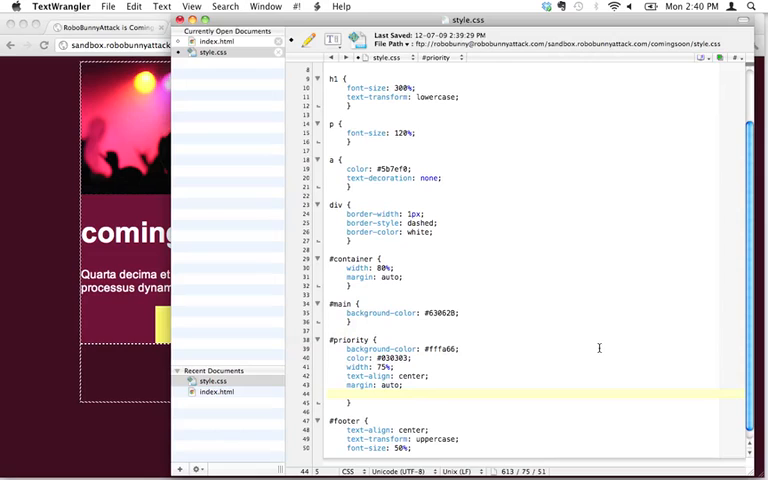
text(text-trans)
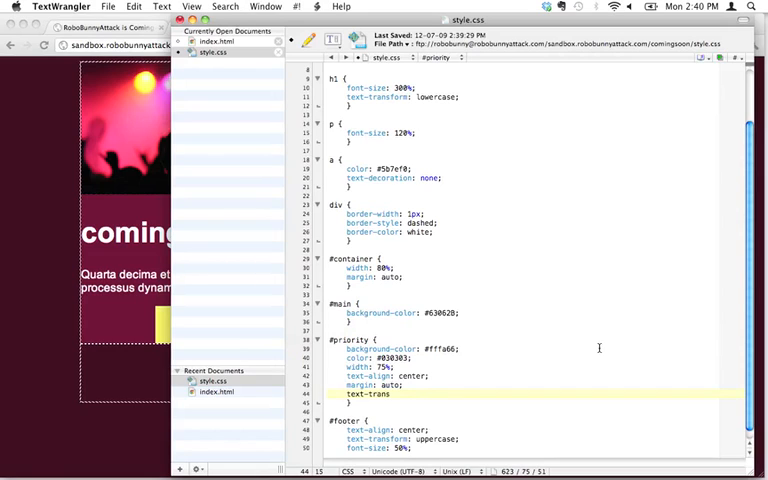